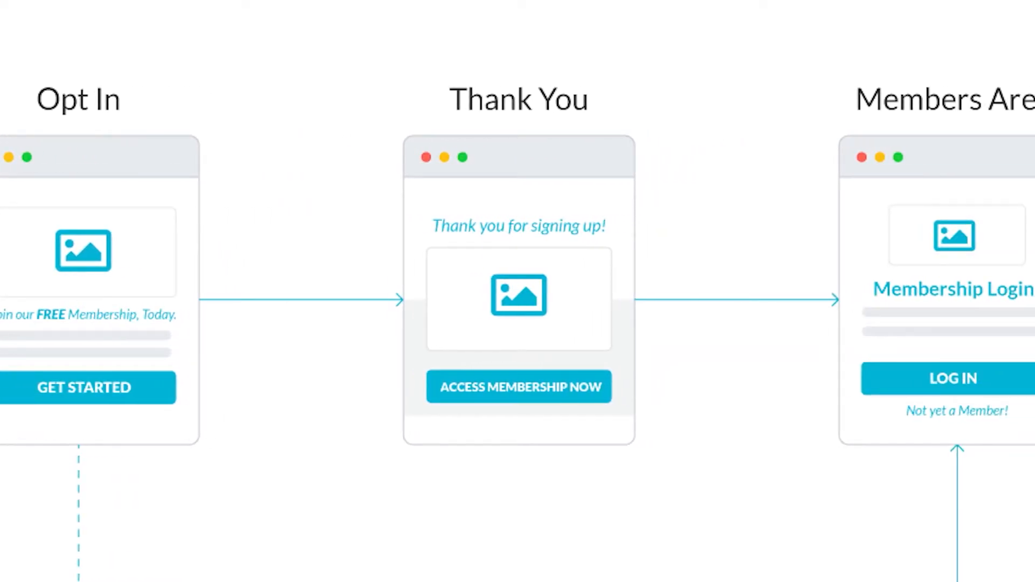
- Import the FreeMembership done-for-you campaign using the prefix 'FreeM'
scroll(down, 3)
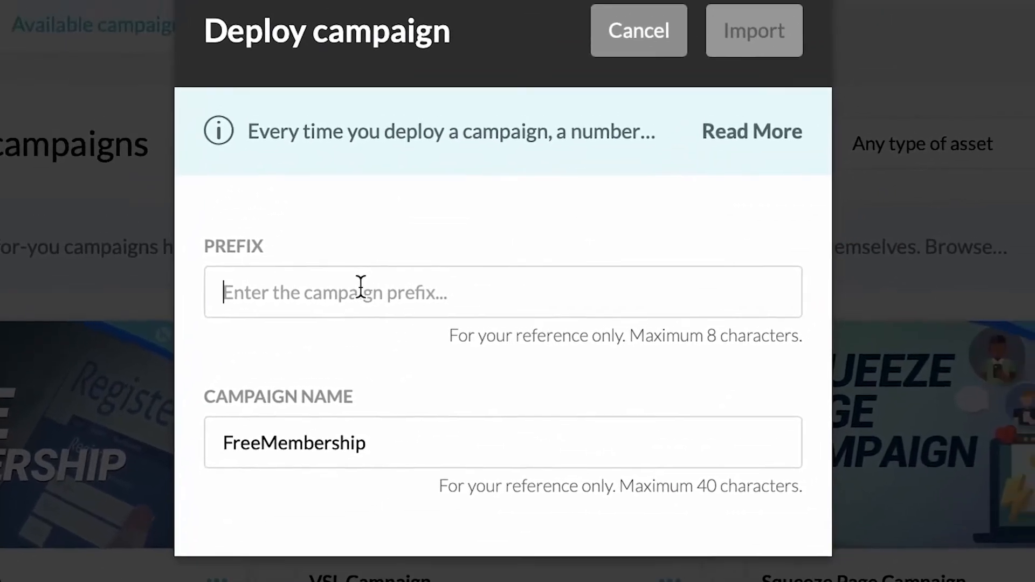
text(F)
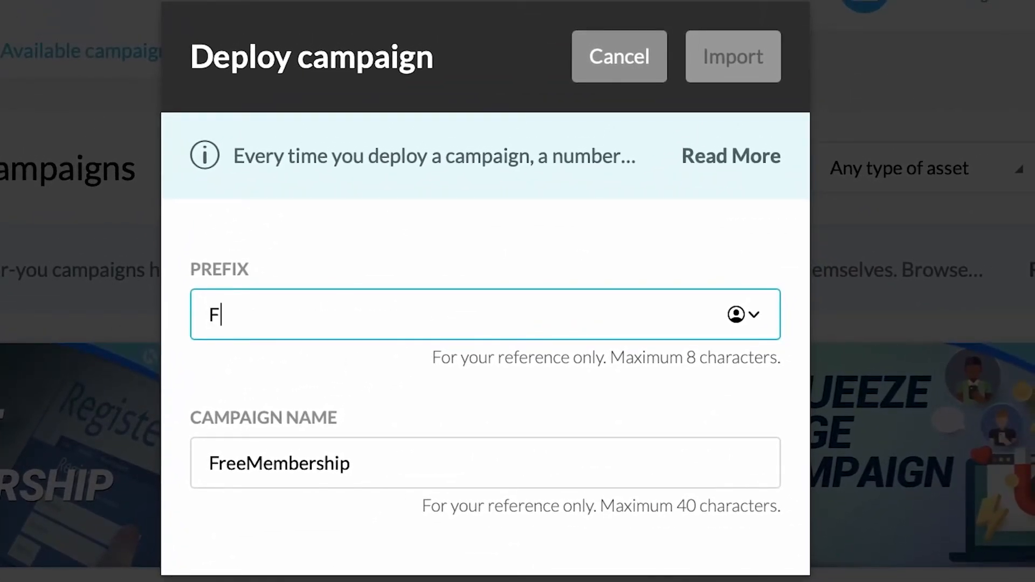
text(reeM)
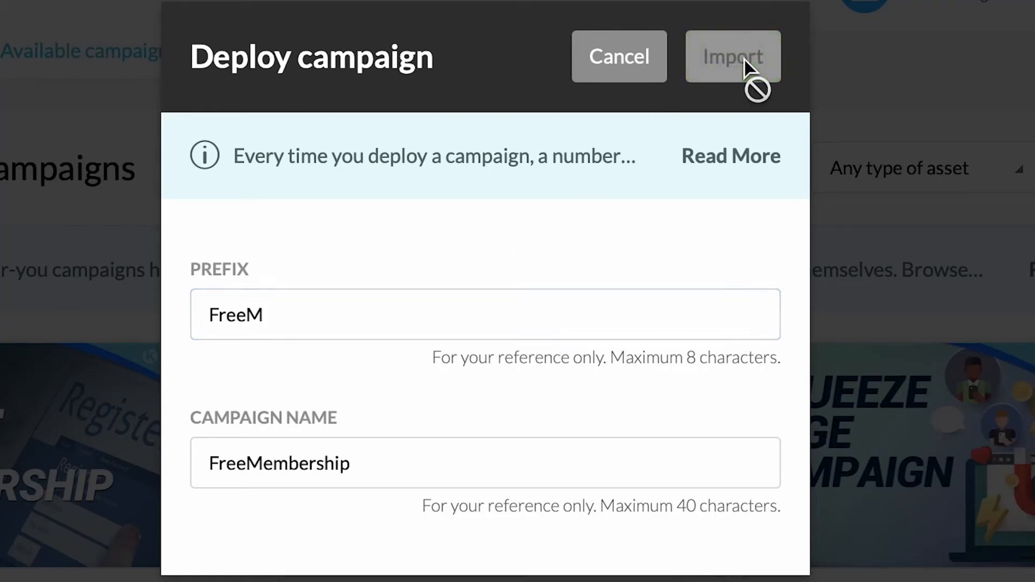
click(732, 56)
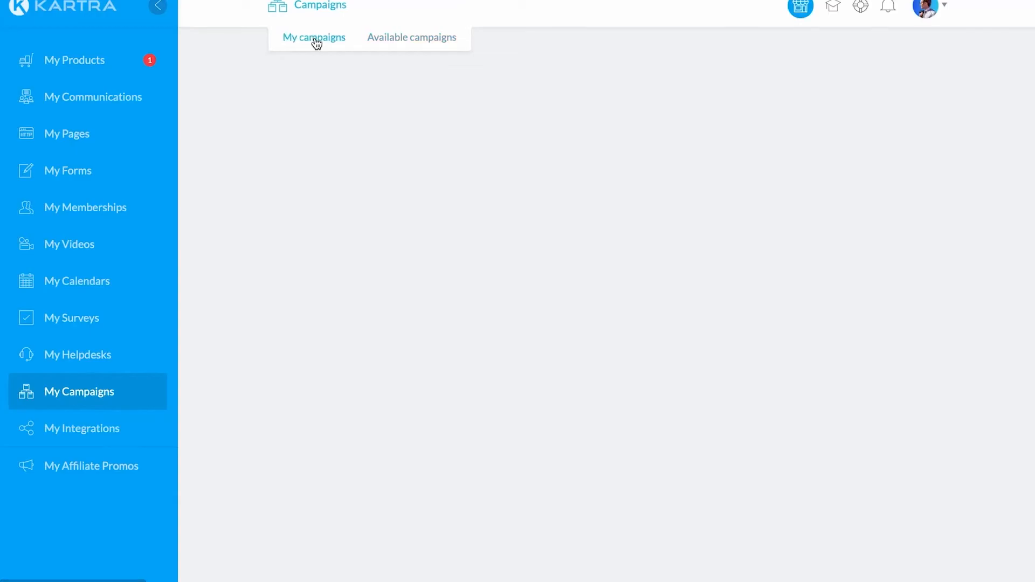
- Browse FreeM FreeMembership's nine assets and three pages, then open its 0% checklist
click(314, 37)
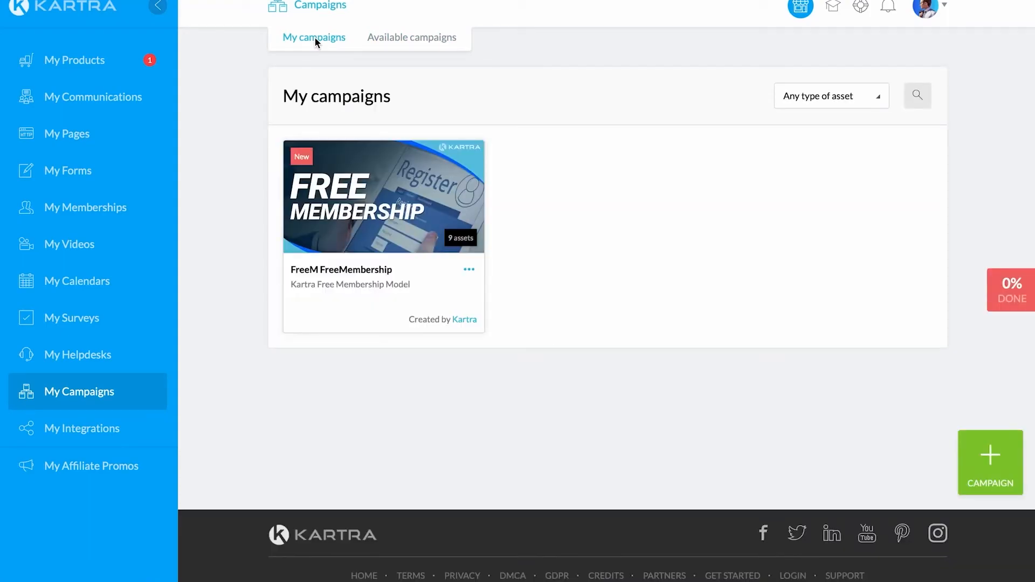
click(468, 269)
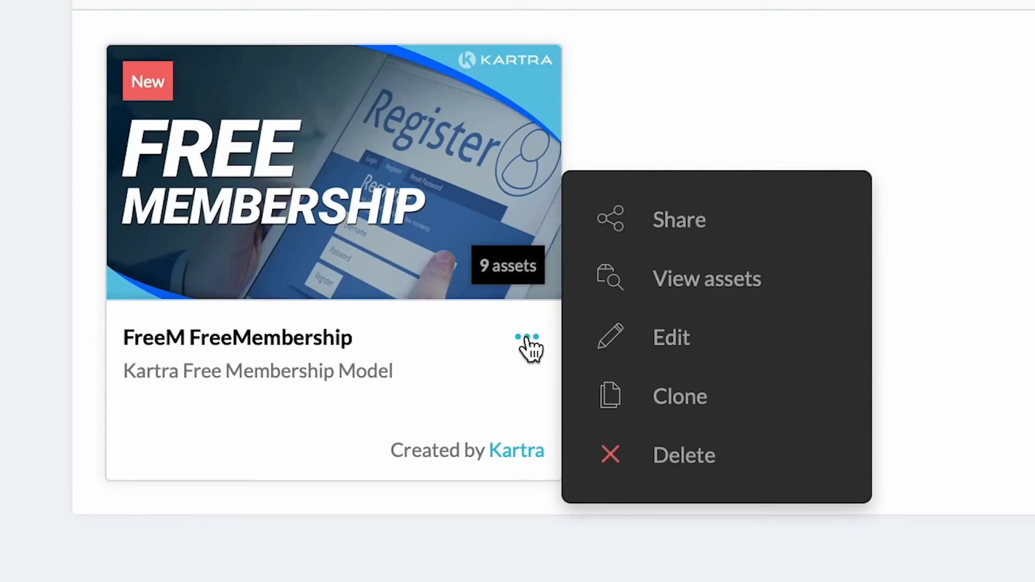
click(706, 279)
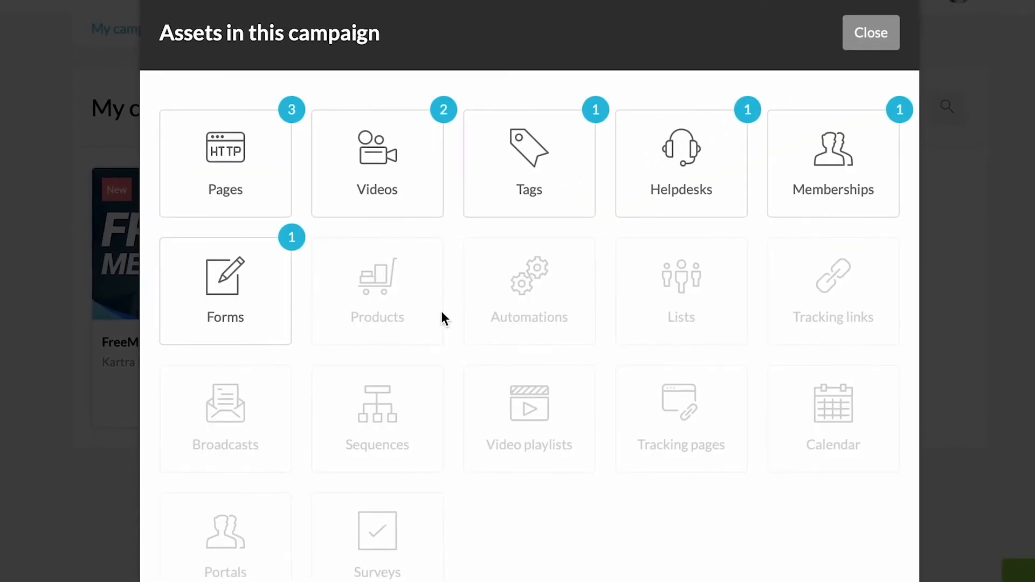
click(225, 163)
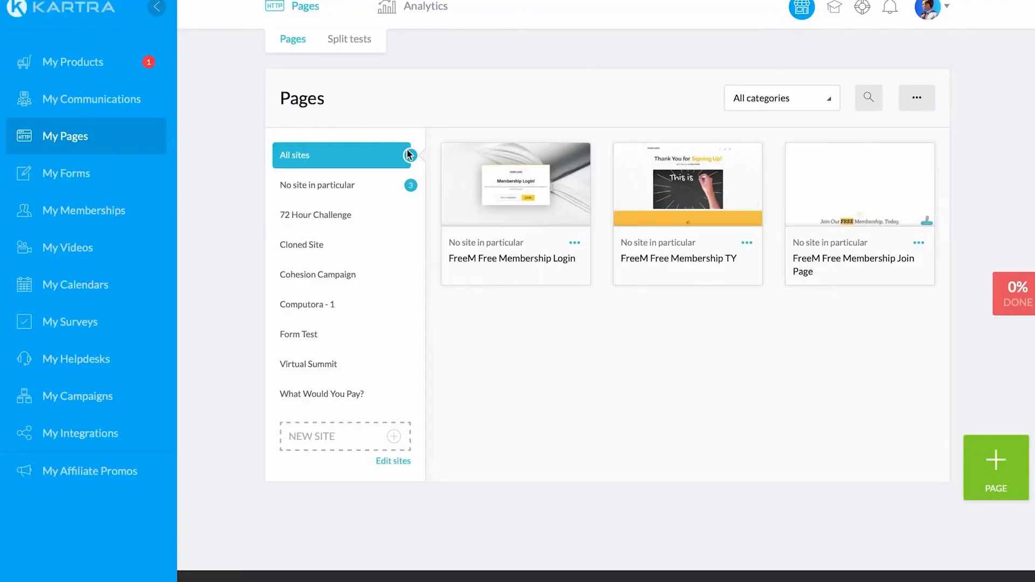
click(79, 391)
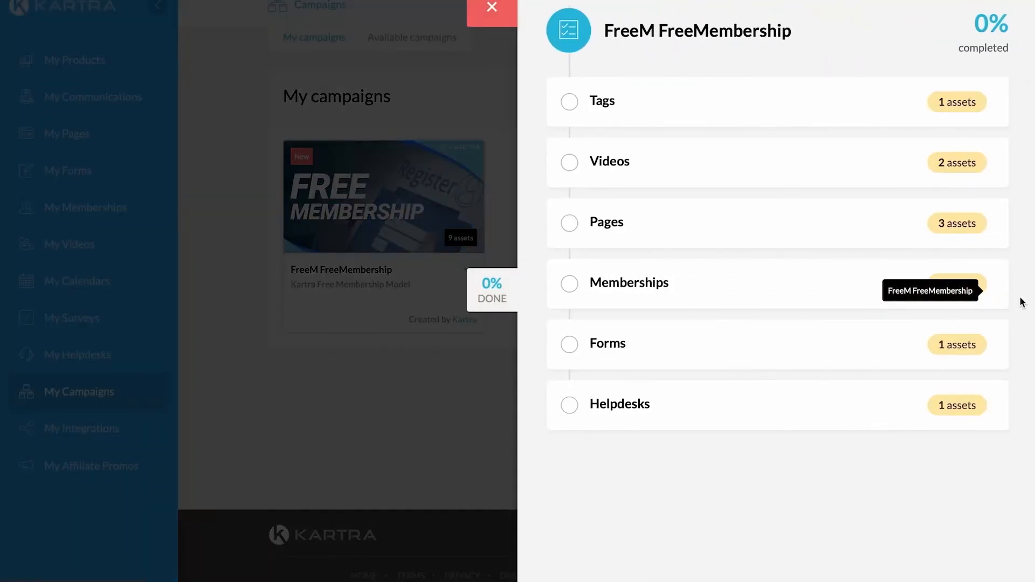
- Expand the Tags checklist item and mark it as completed
click(601, 101)
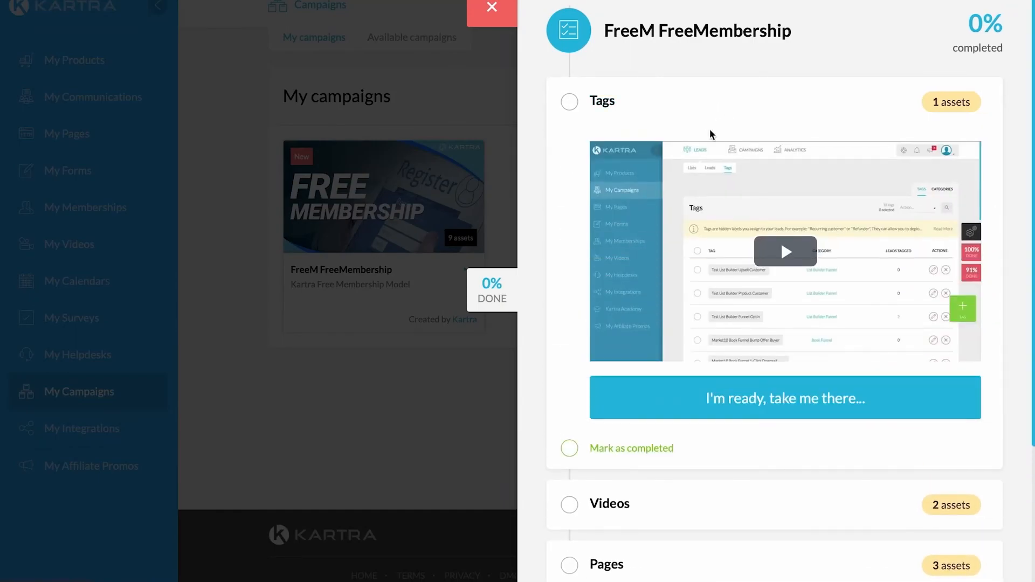
scroll(down, 3)
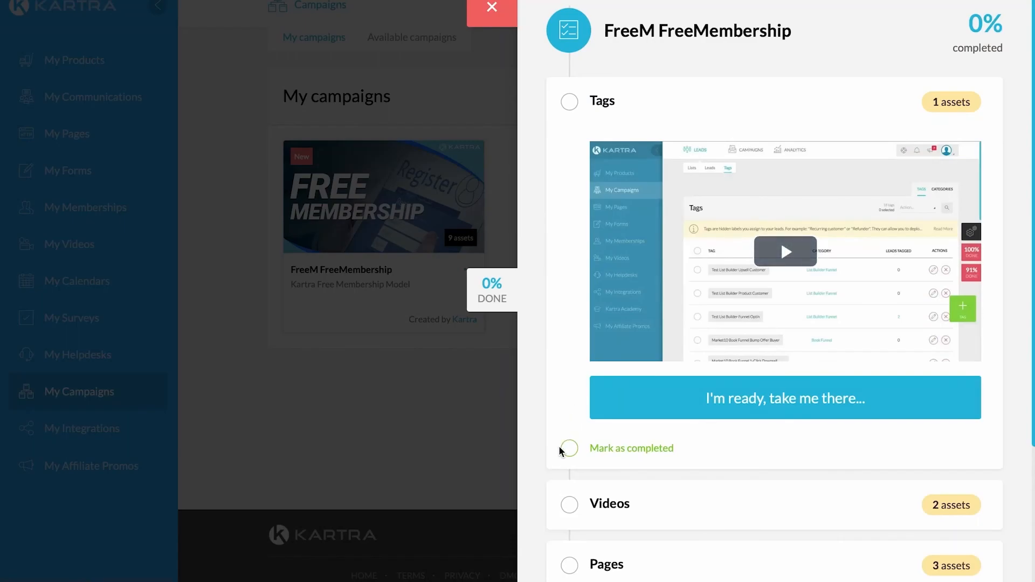
click(567, 447)
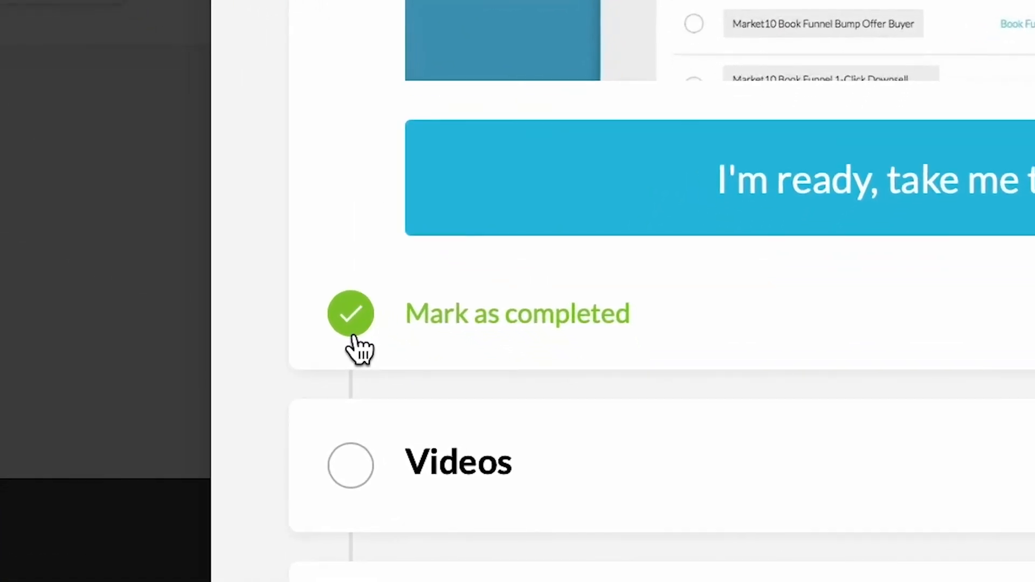